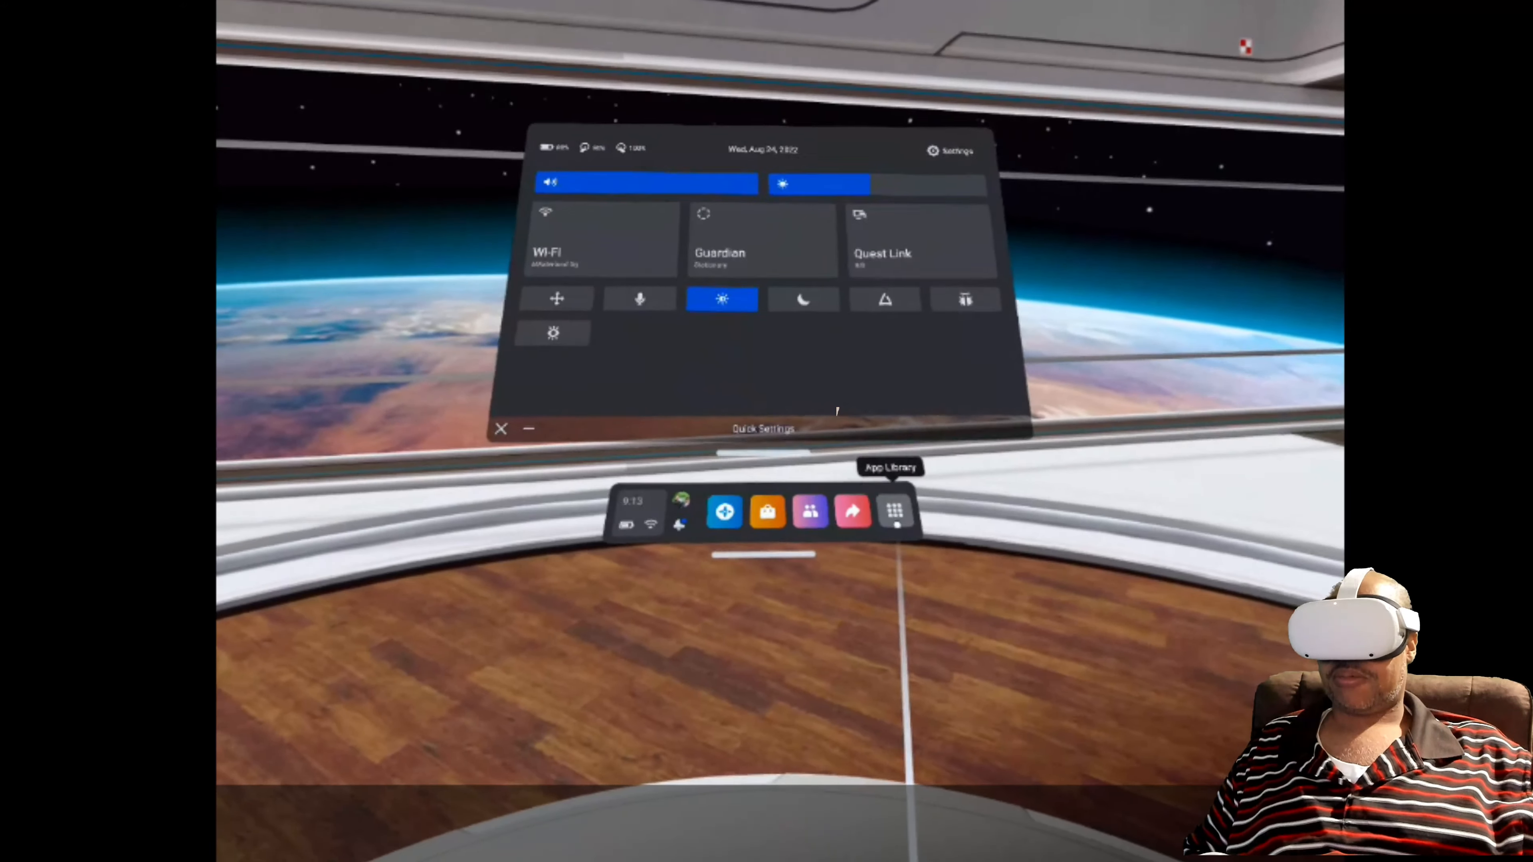
Step: Open the App Library from the Meta Quest universal menu to launch VRChat
{"action": "left_click", "coordinate": [893, 513]}
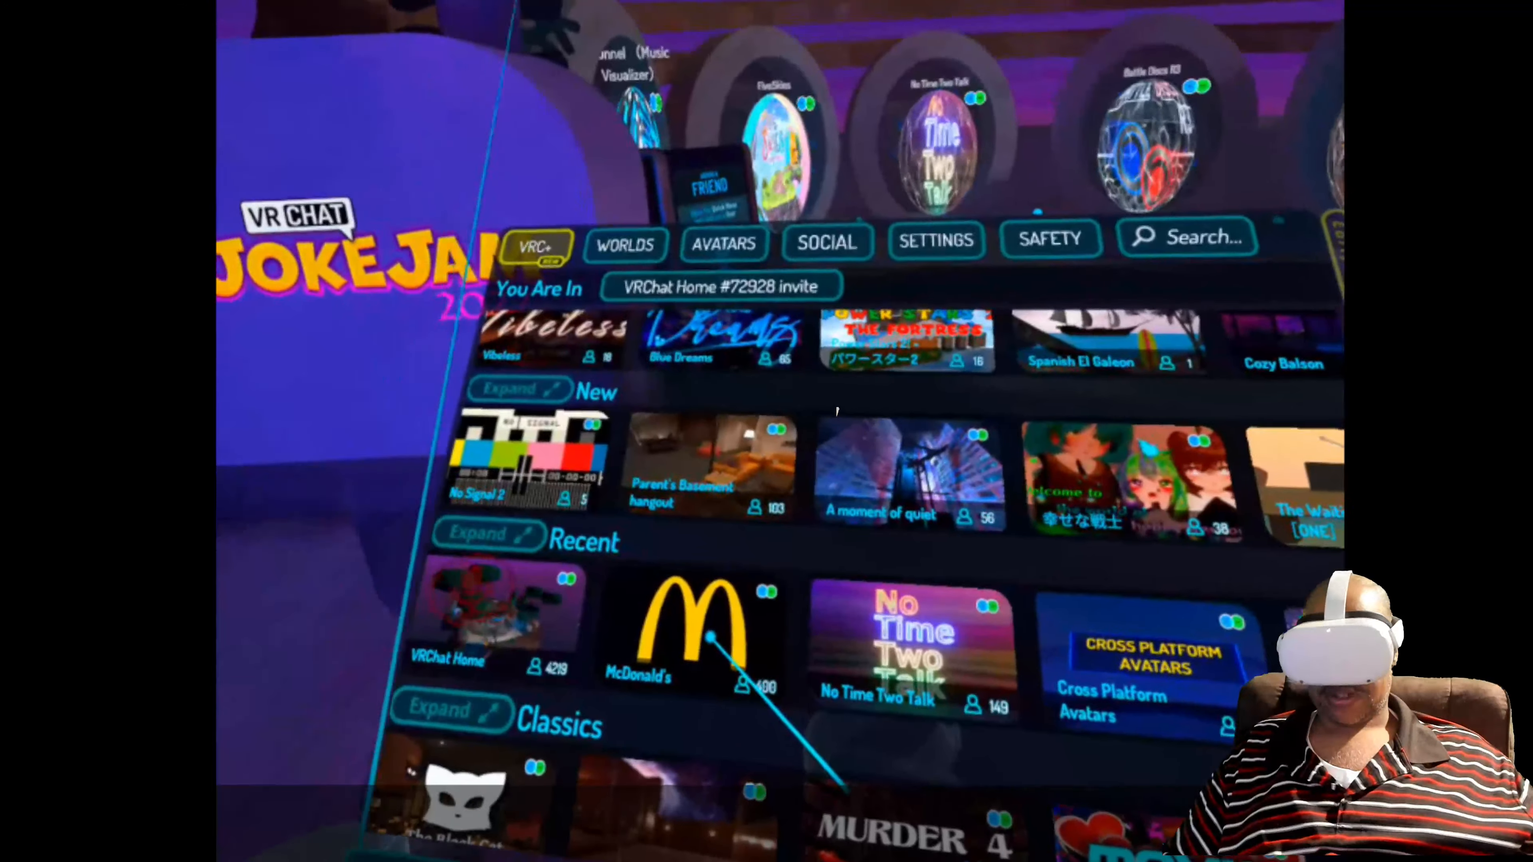
Step: Select the McDonald's world card from the Recent worlds row
{"action": "left_click", "coordinate": [710, 638]}
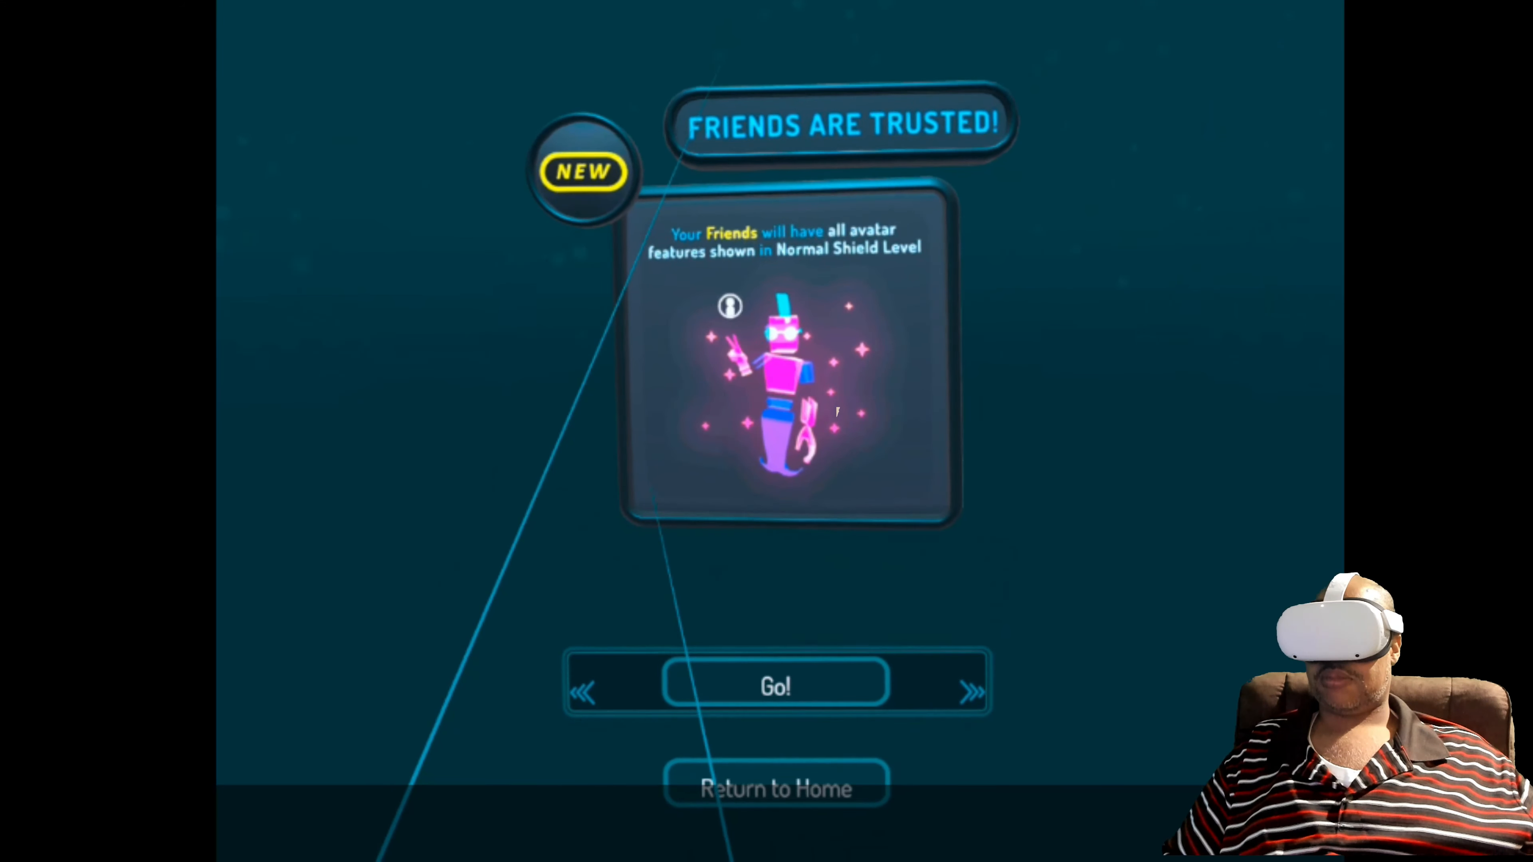
Step: Join the McDonald's world with Go! on the loading screen
{"action": "left_click", "coordinate": [775, 687]}
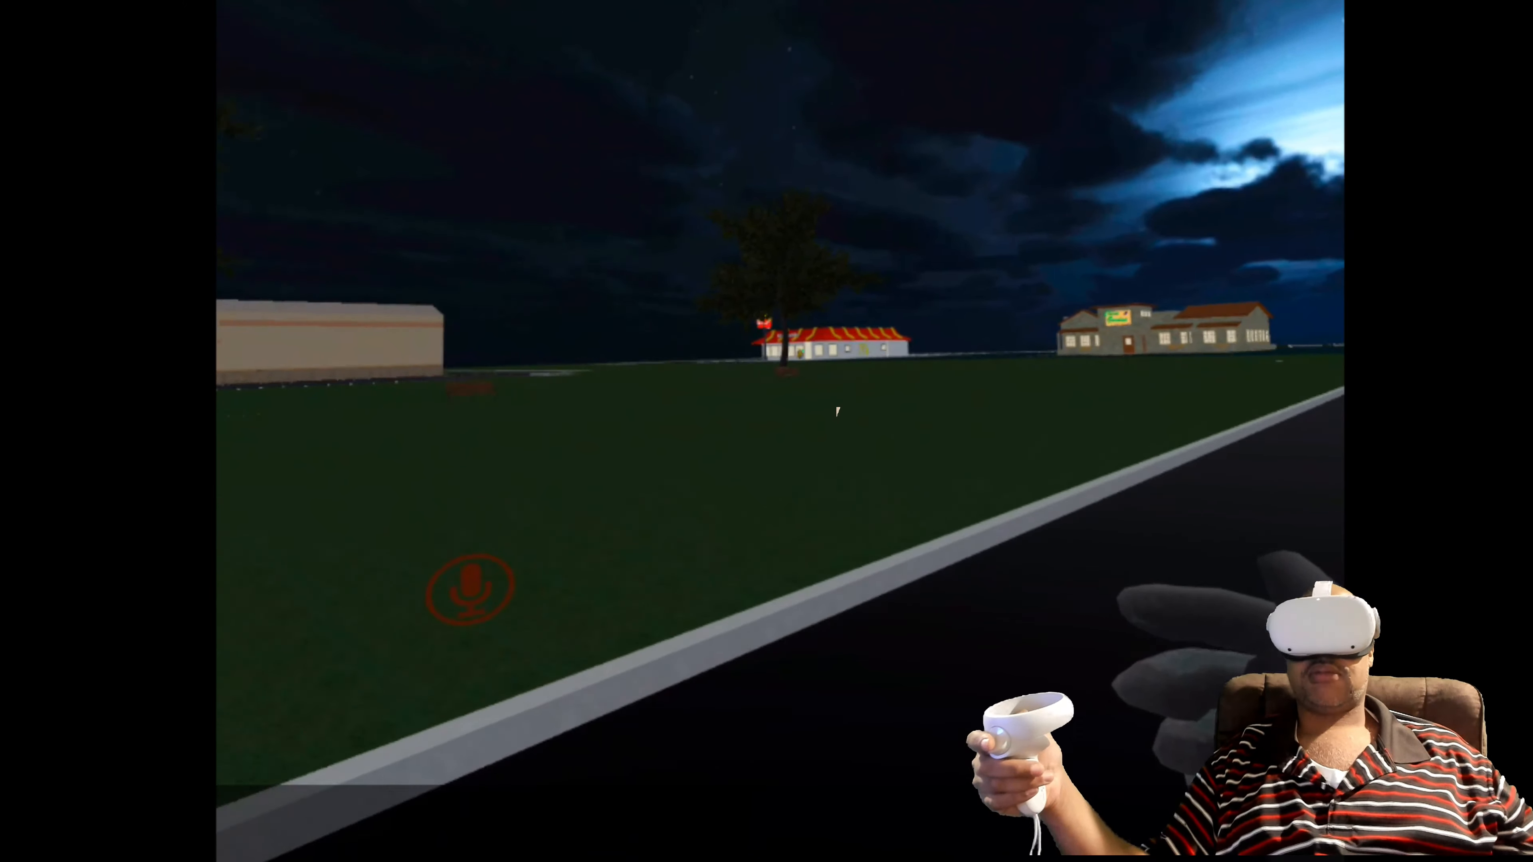
Step: Bring up the VRChat quick menu over the nighttime fast-food world
{"action": "key", "text": "menu"}
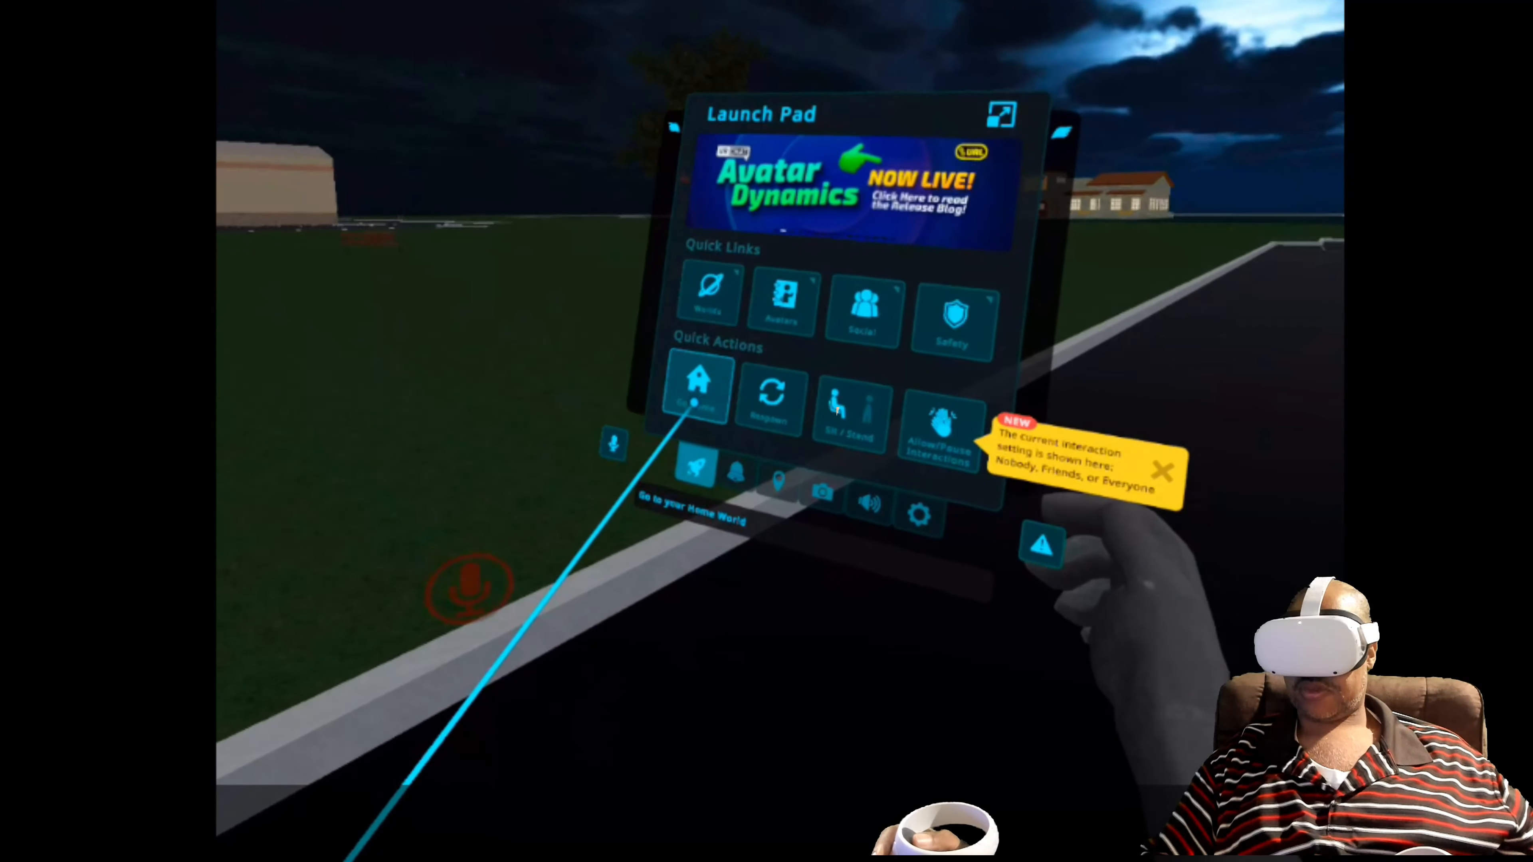
Step: Use the Go Home quick action to start travelling back to the Home world
{"action": "left_click", "coordinate": [694, 391]}
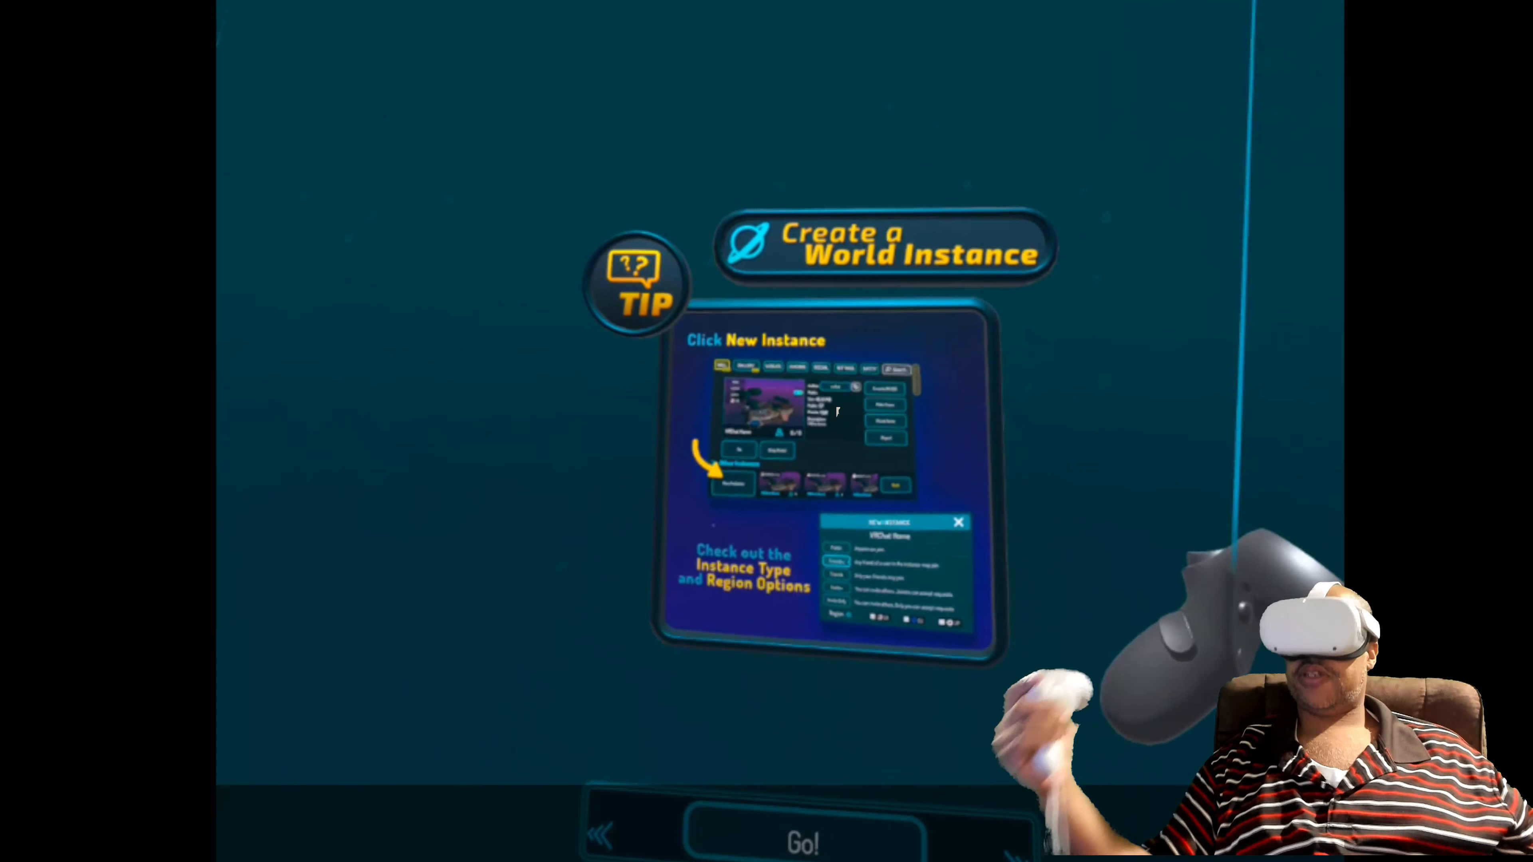
{"action": "left_click", "coordinate": [802, 843]}
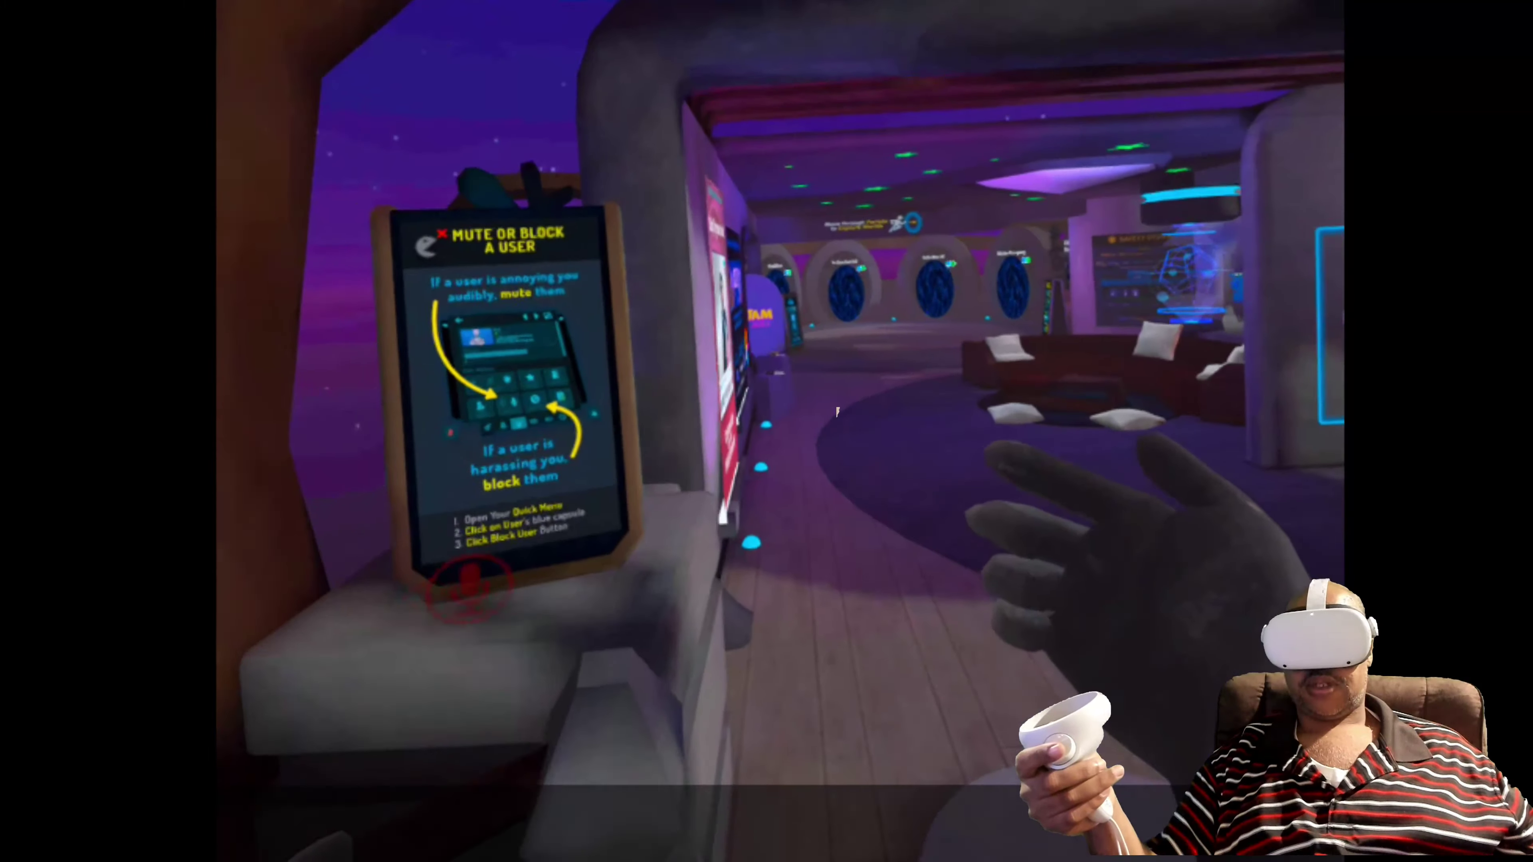
{"action": "mouse_move", "coordinate": [837, 411]}
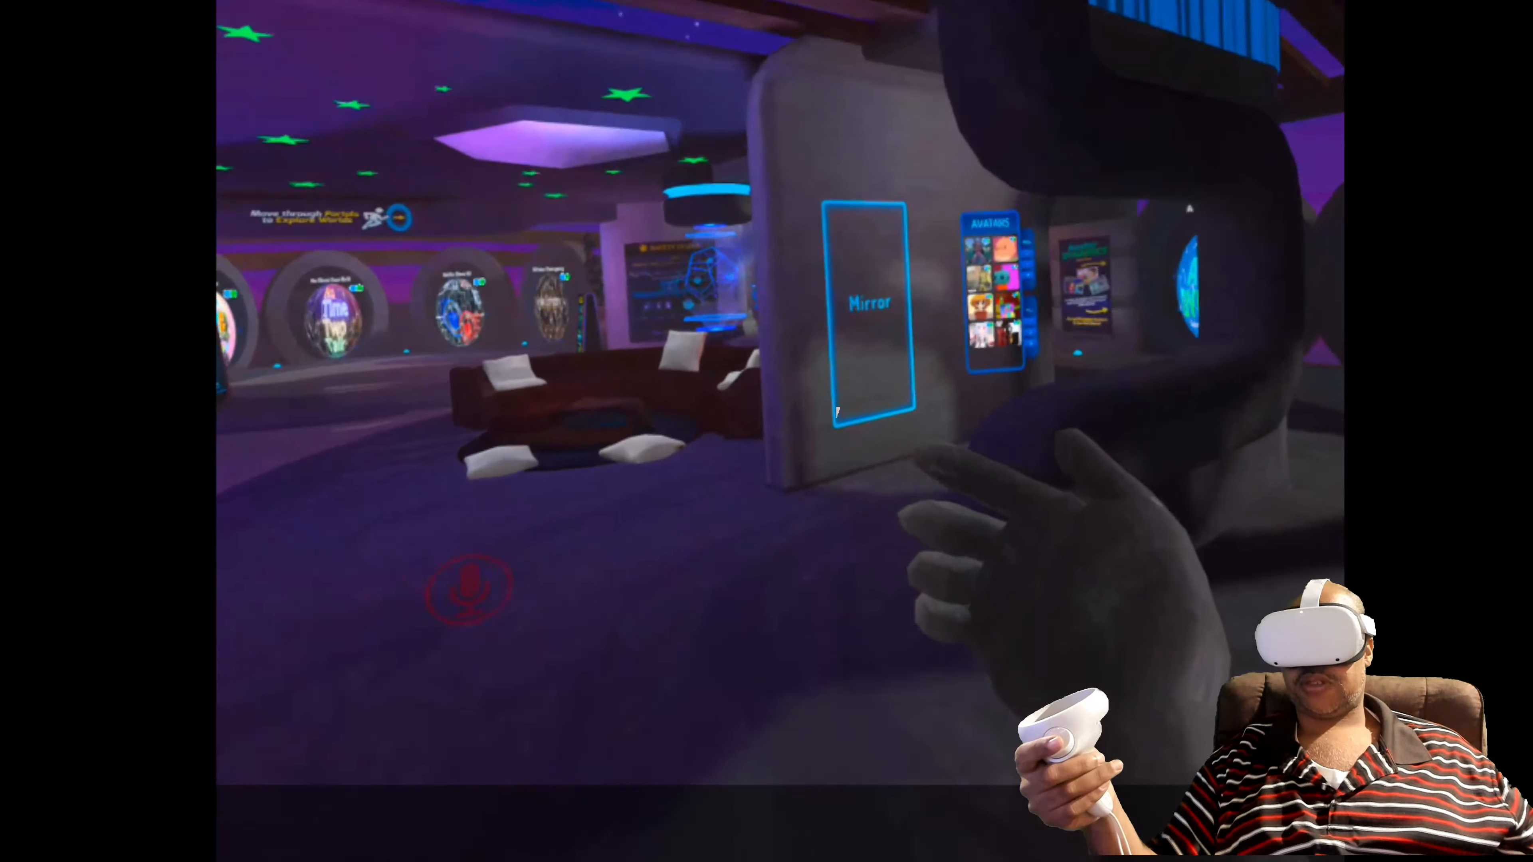